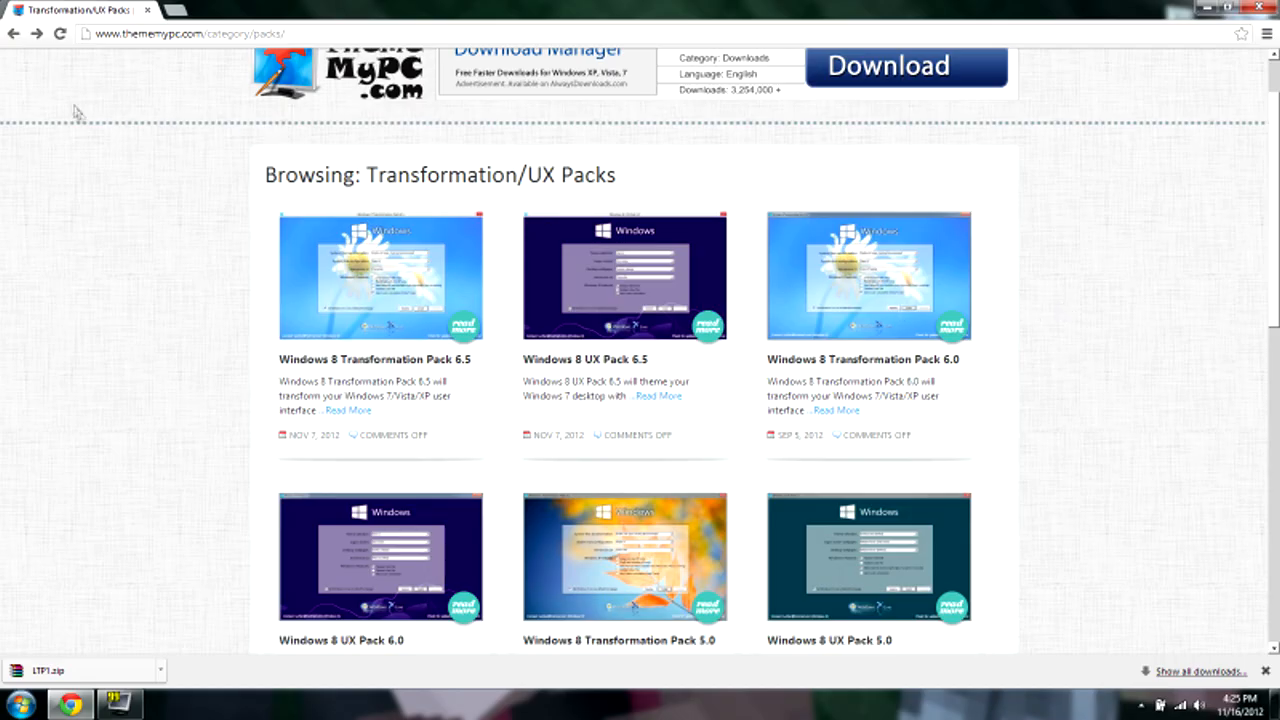
# - Browse the listing in Chrome and go to the Lion Transformation Pack 1.0 page
pyautogui.click(190, 32)
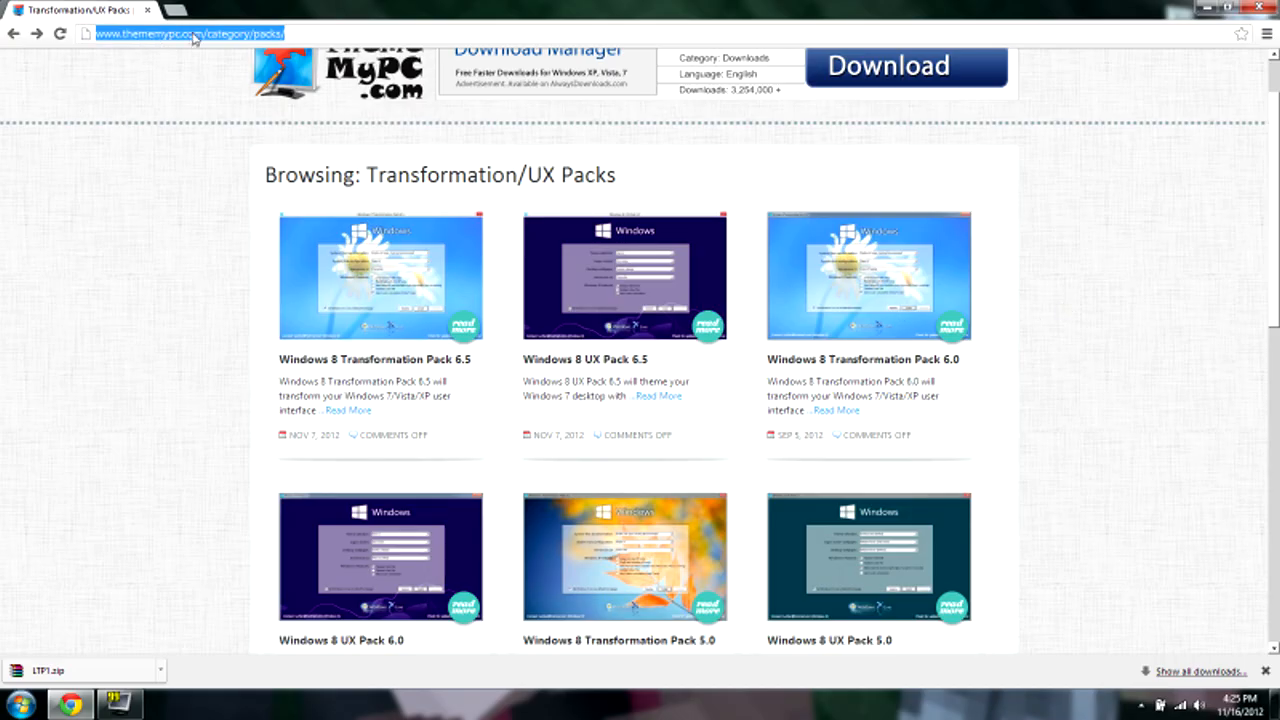
pyautogui.scroll(-3)
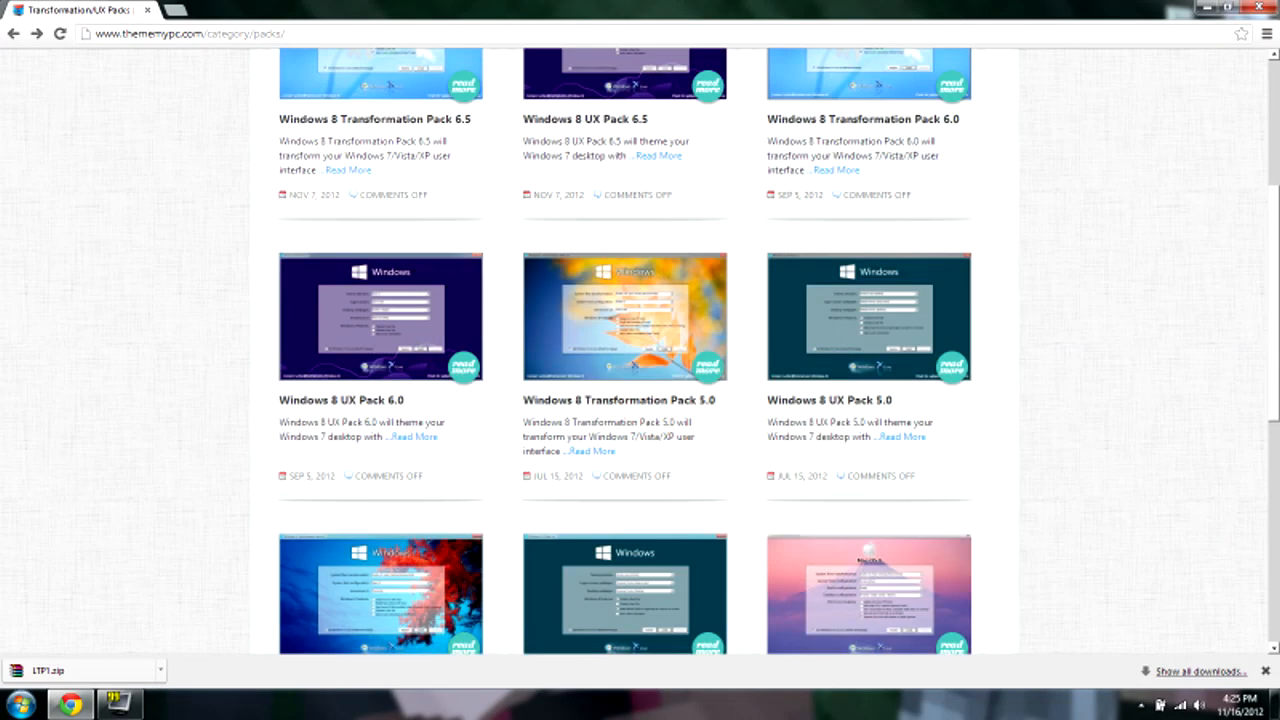
pyautogui.scroll(3)
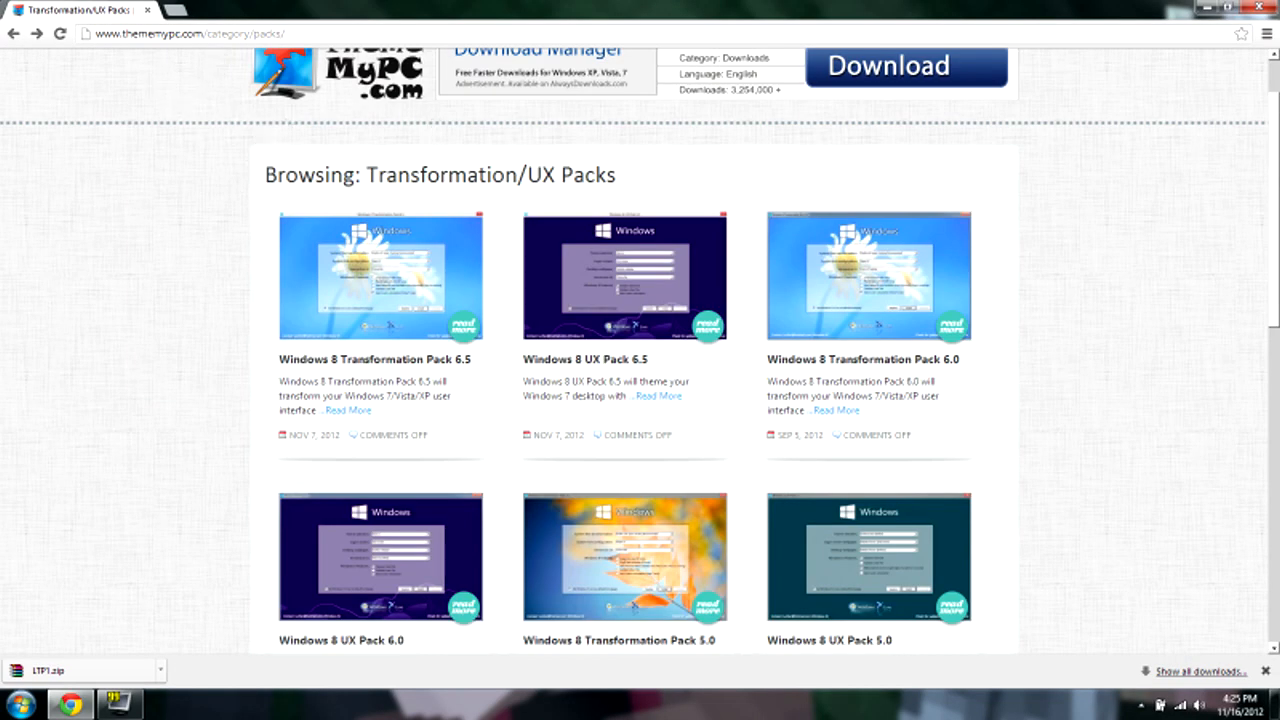
pyautogui.scroll(-3)
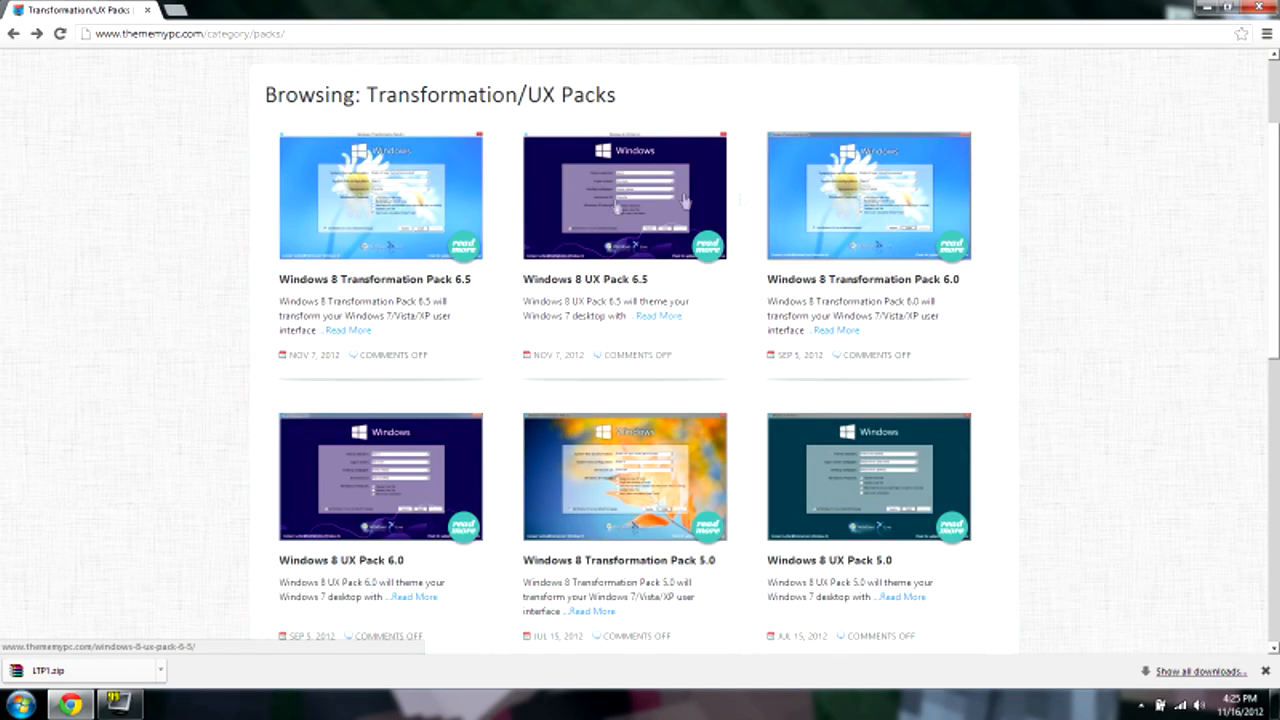
pyautogui.scroll(-3)
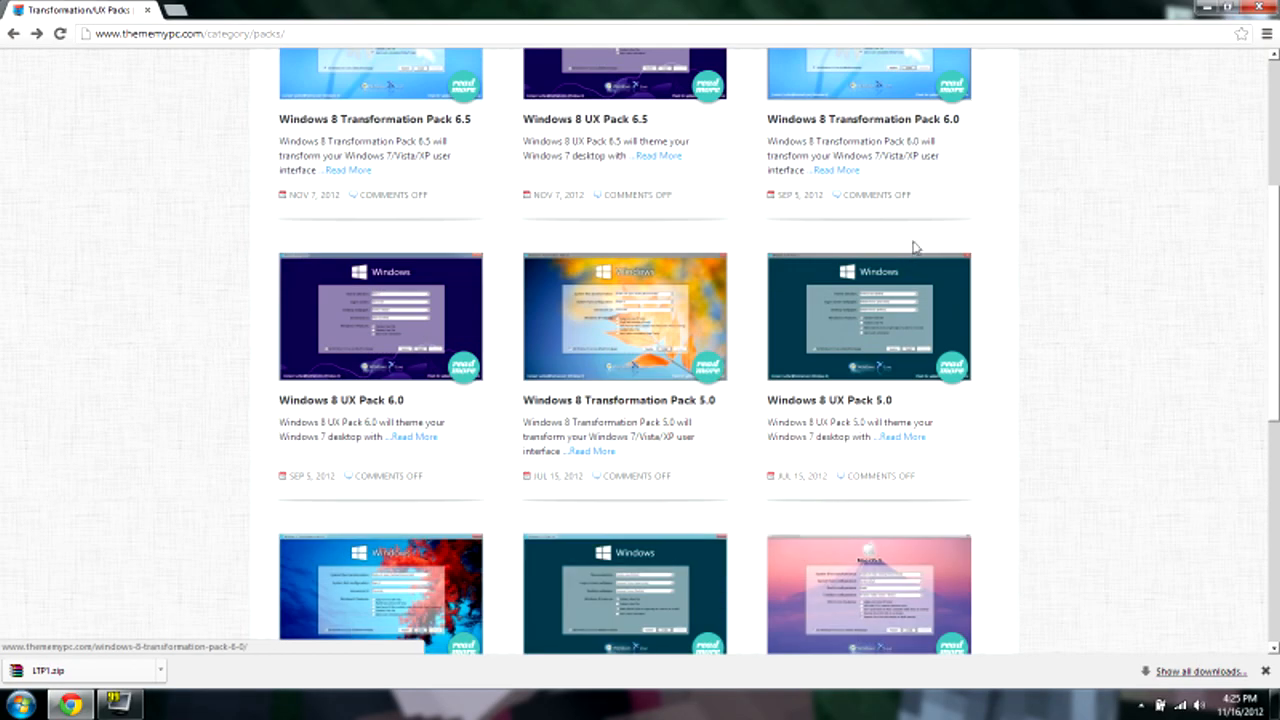
pyautogui.scroll(-3)
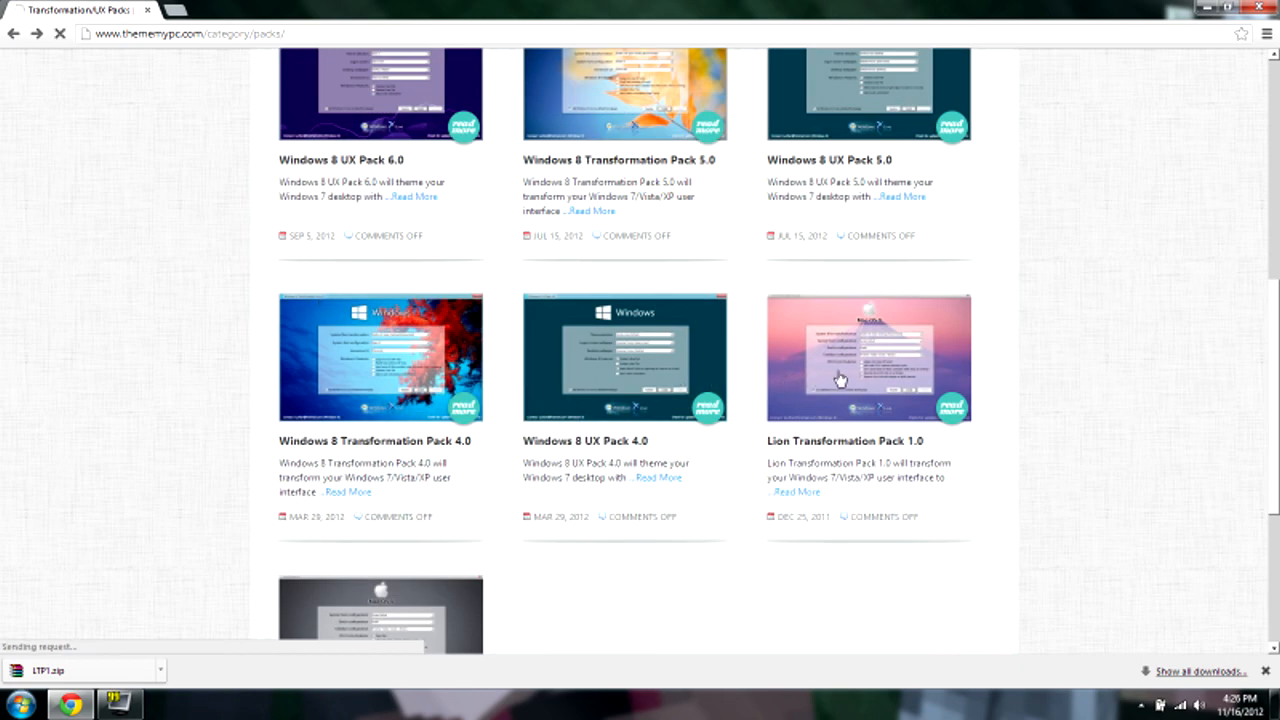
pyautogui.click(840, 356)
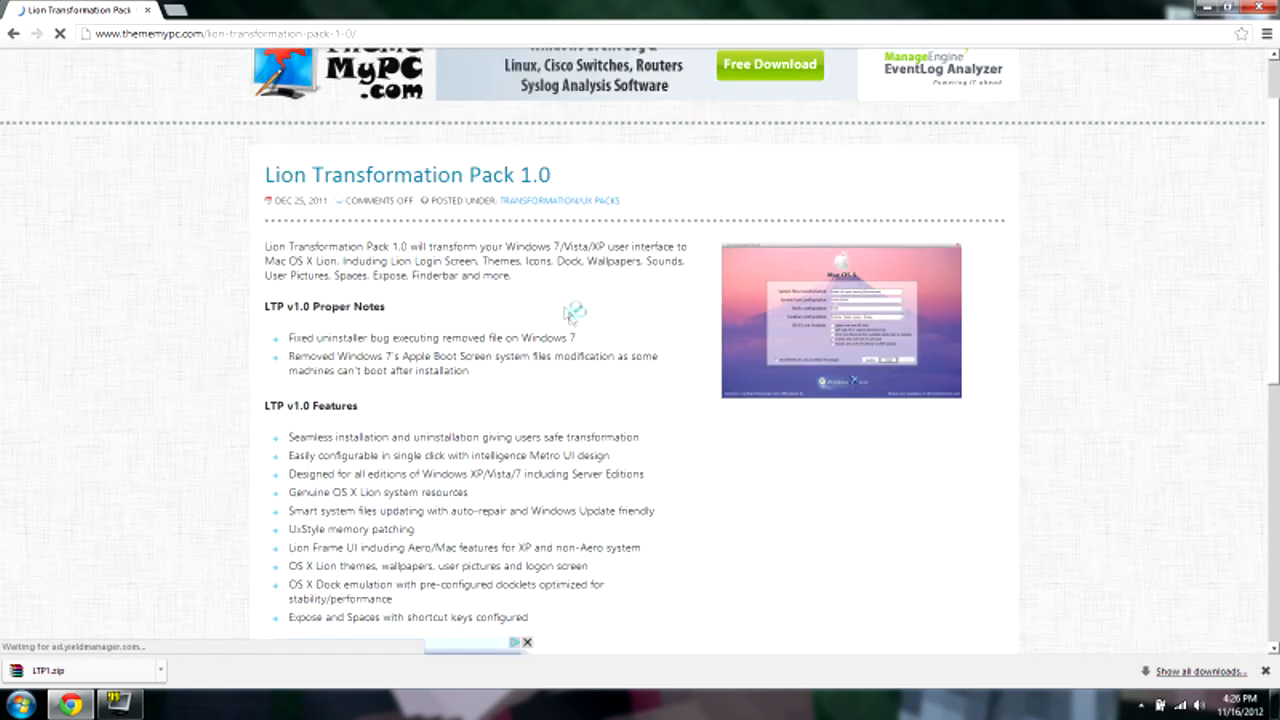
# - Start the download via 'Download Lion Transformation Pack (LTP) v1.0'
pyautogui.scroll(-3)
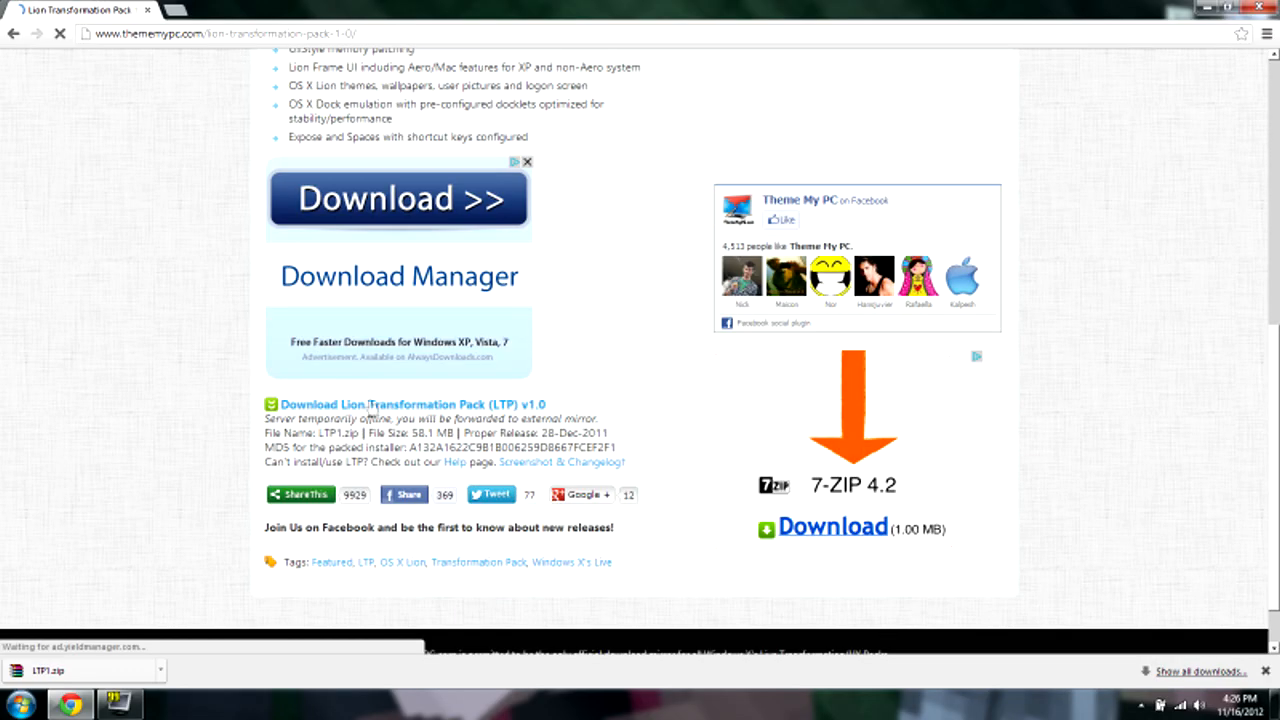
pyautogui.click(404, 404)
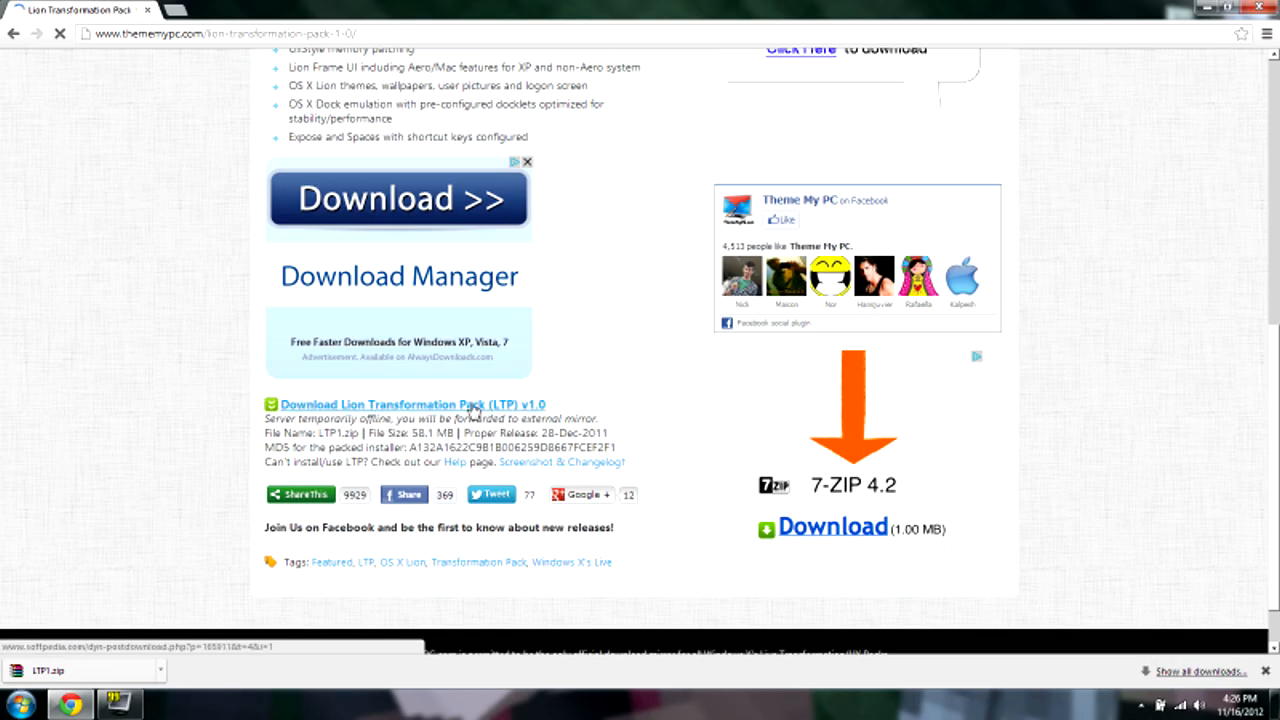
pyautogui.click(406, 404)
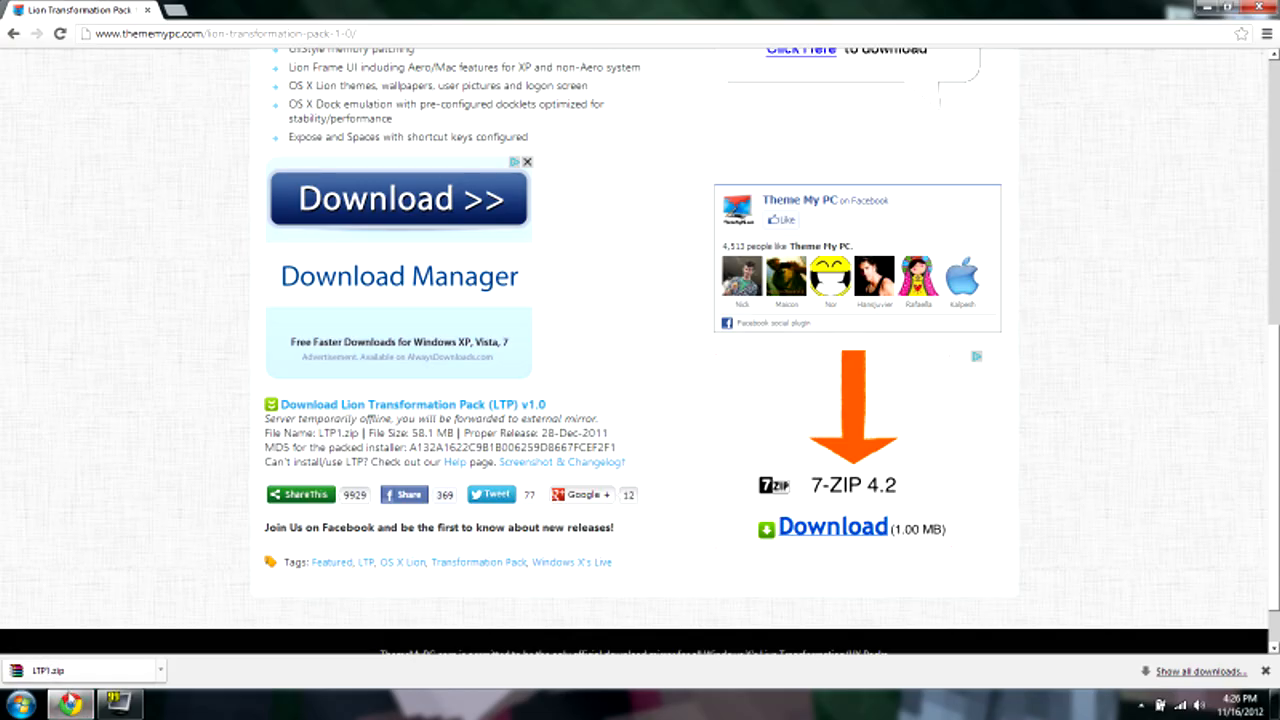
pyautogui.moveTo(56, 704)
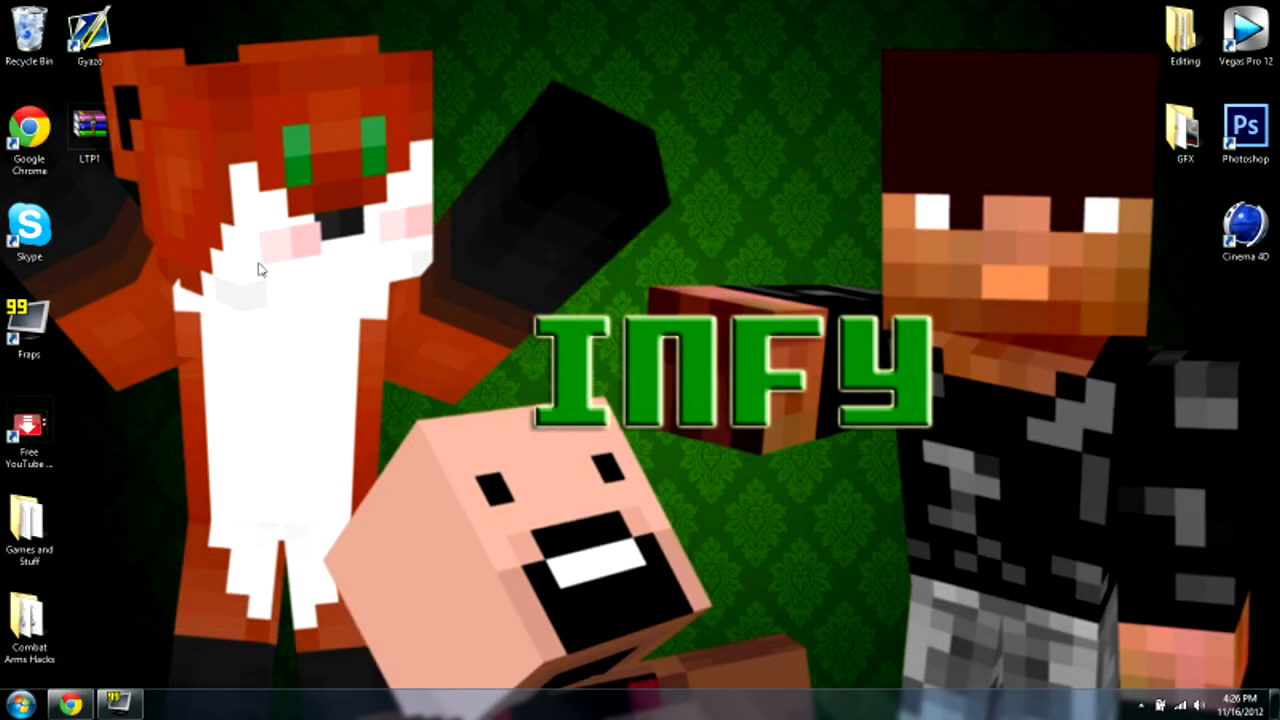
pyautogui.moveTo(182, 156)
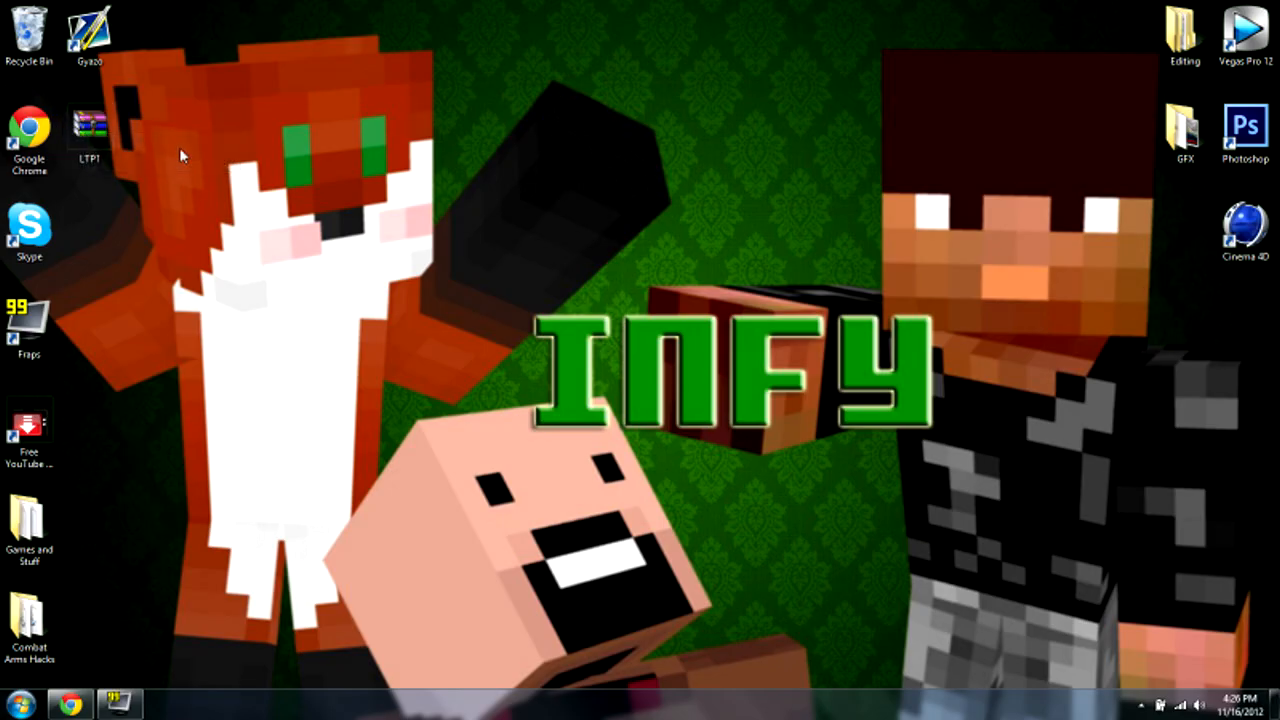
# - Move LTP1.zip from Downloads to the desktop and open it in WinRAR
pyautogui.moveTo(90, 124); pyautogui.dragTo(456, 130)
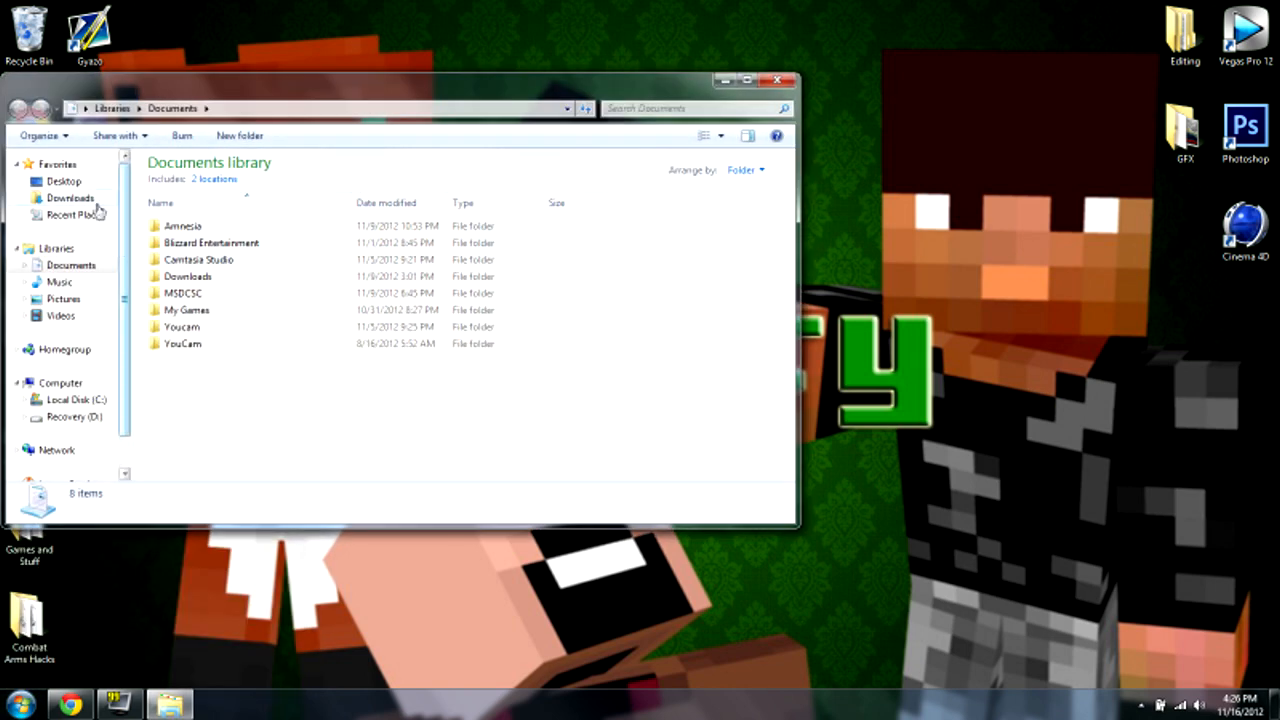
pyautogui.click(70, 198)
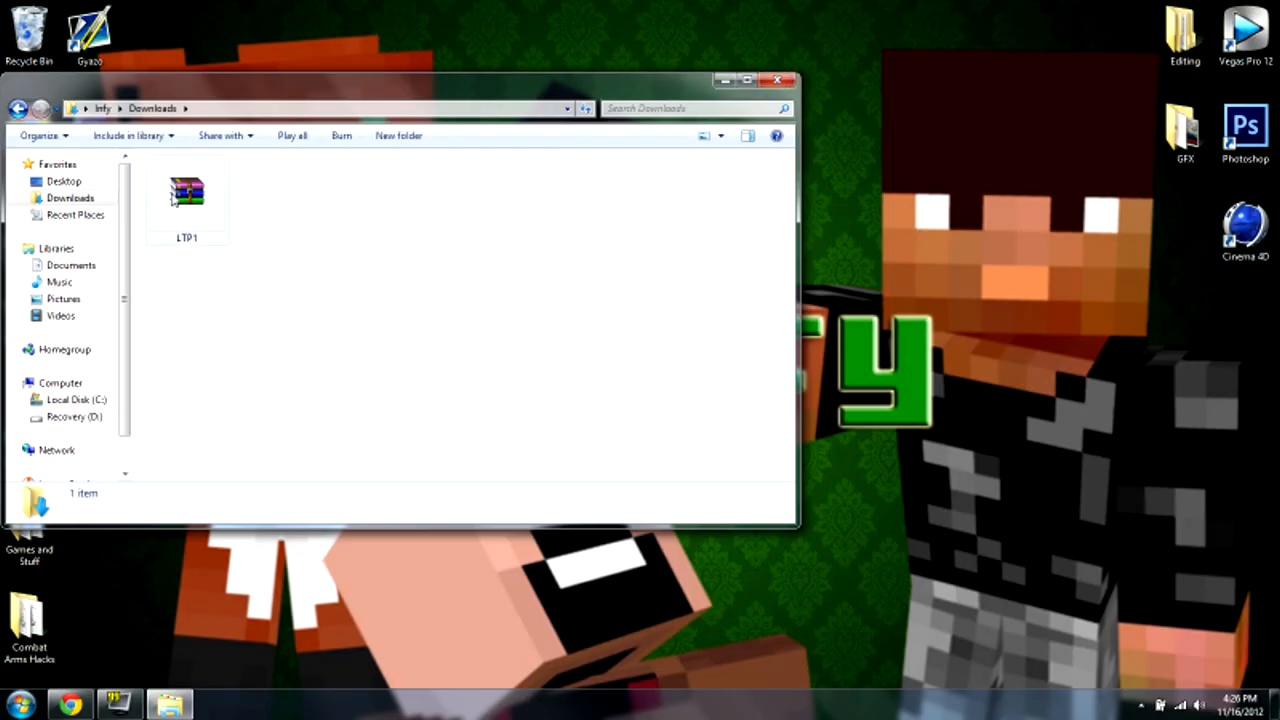
pyautogui.rightClick(90, 130)
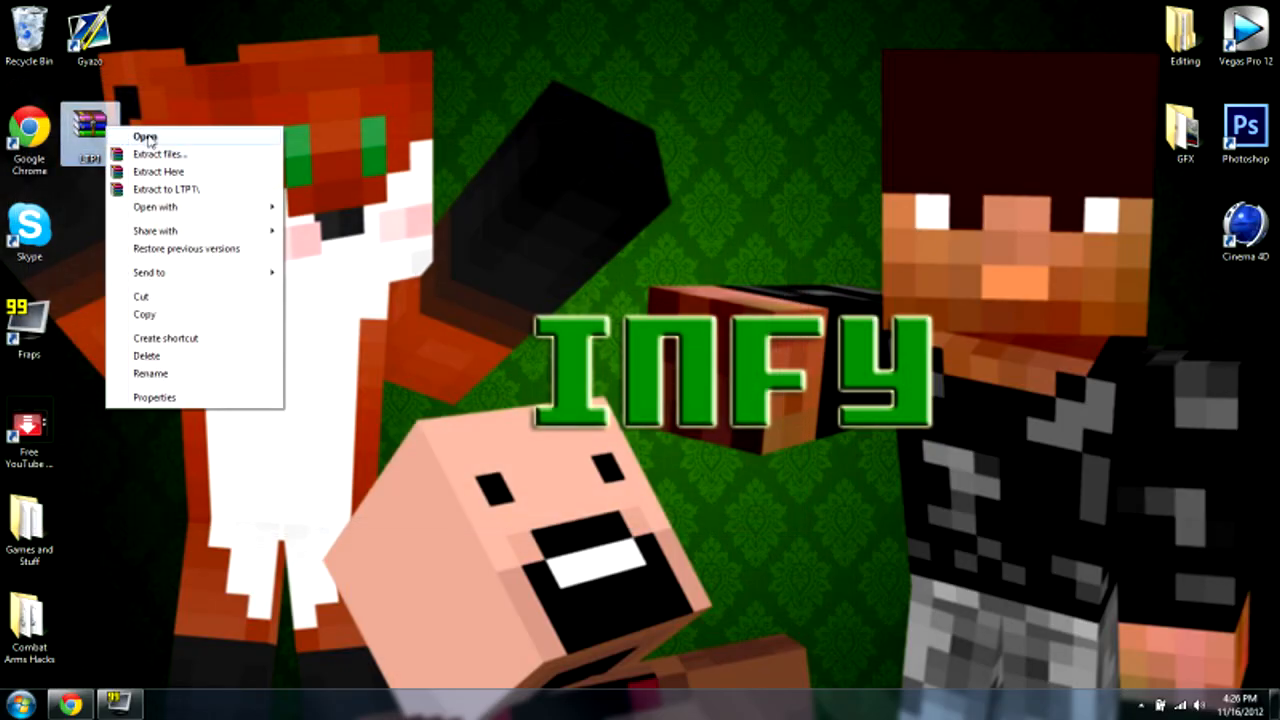
pyautogui.click(144, 136)
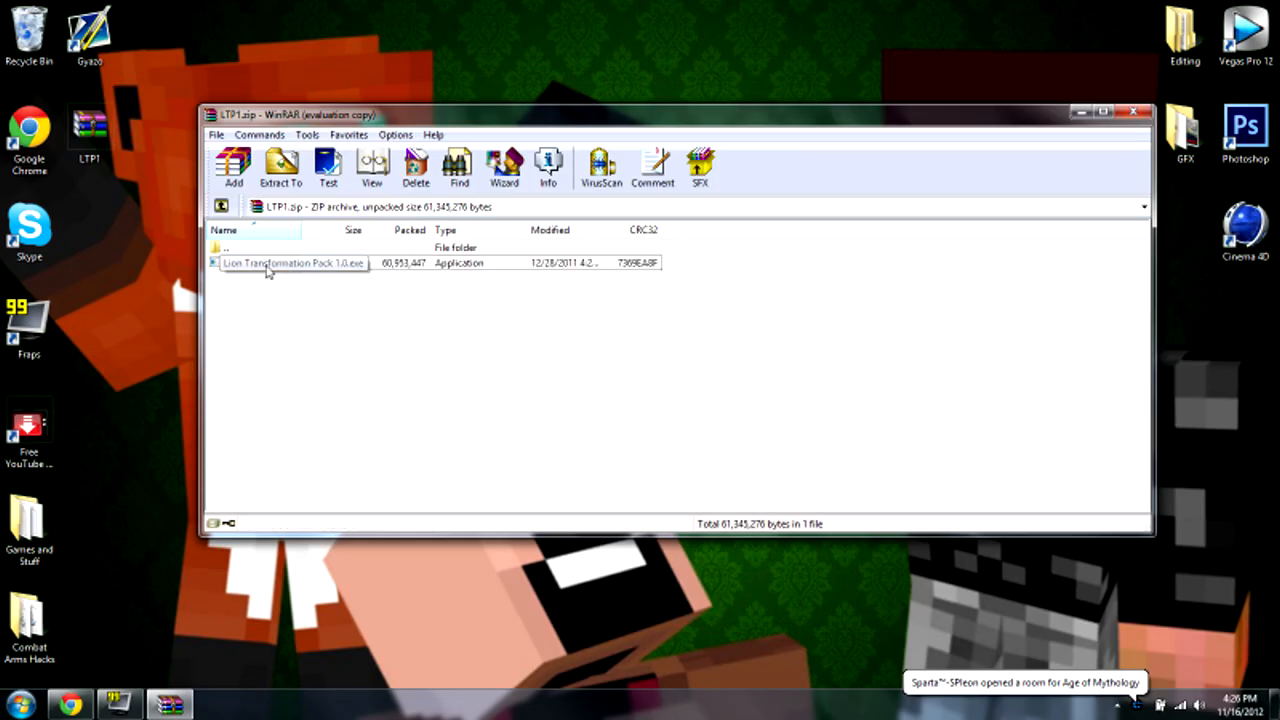
# - Run Lion Transformation Pack 1.0.exe from the WinRAR archive
pyautogui.click(290, 262)
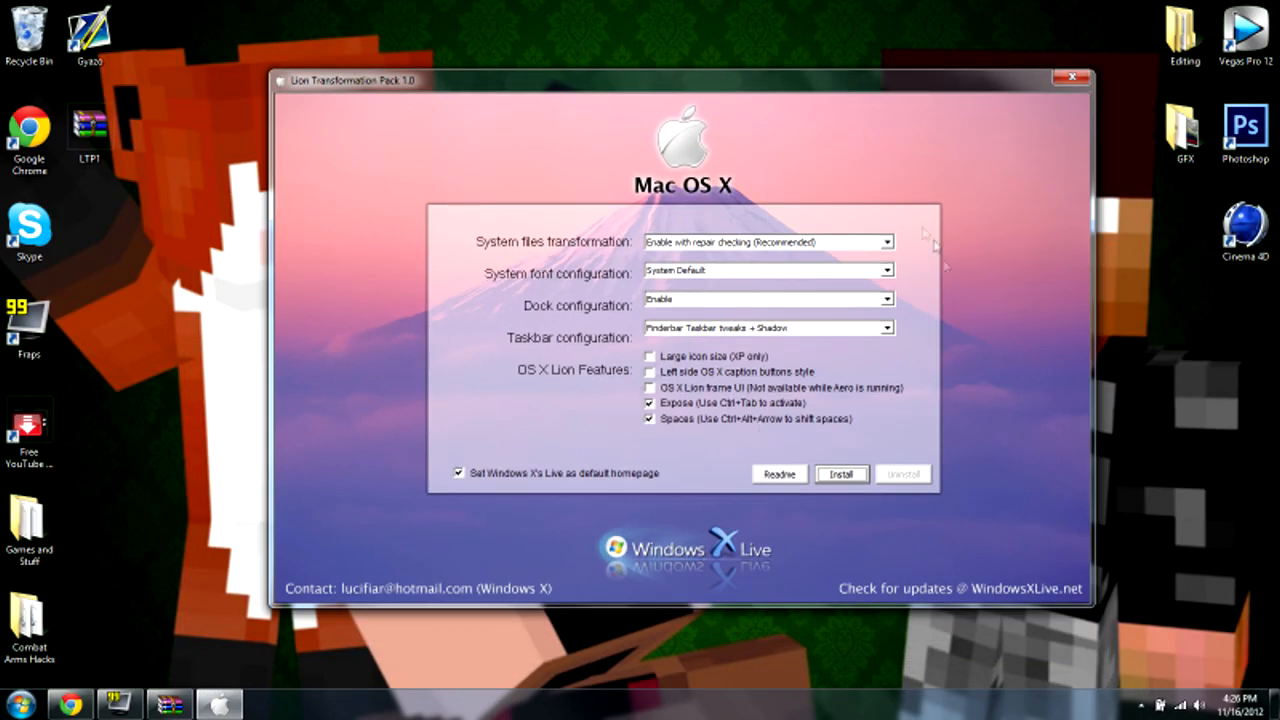
# - Untick 'Set Windows X's Live as default homepage' and install the Mac OS X transformation
pyautogui.click(460, 472)
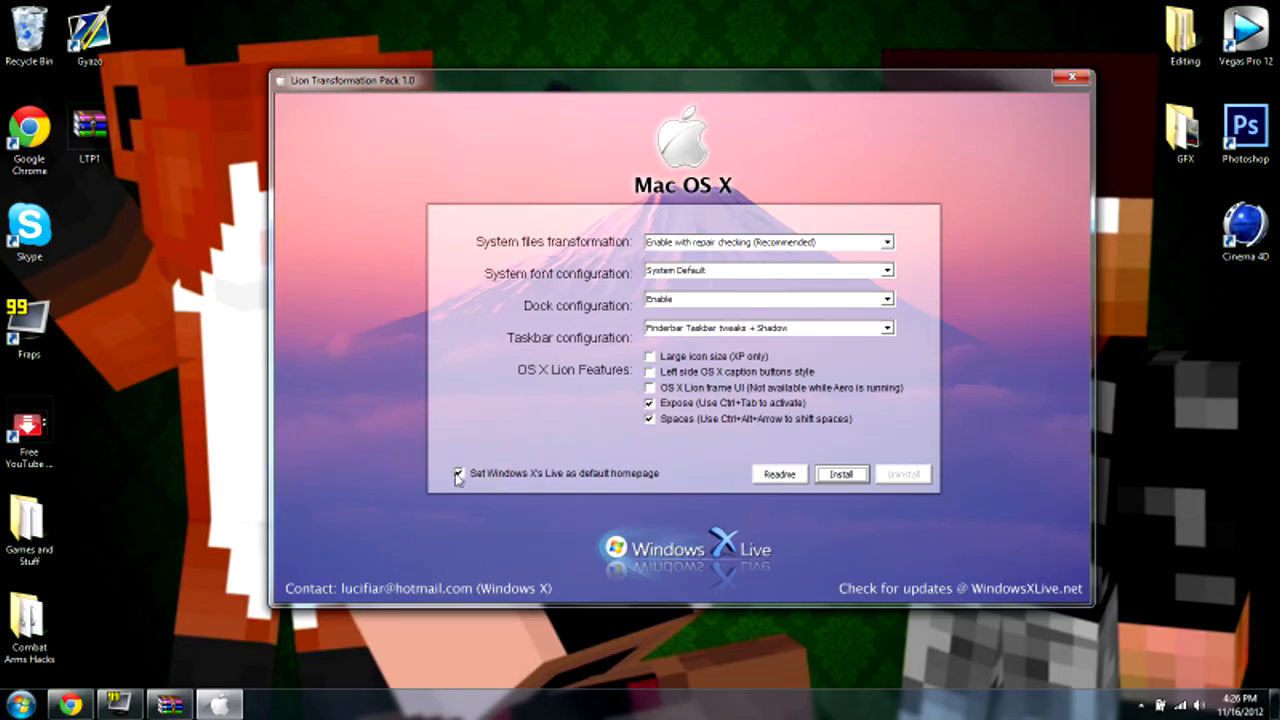
pyautogui.click(460, 472)
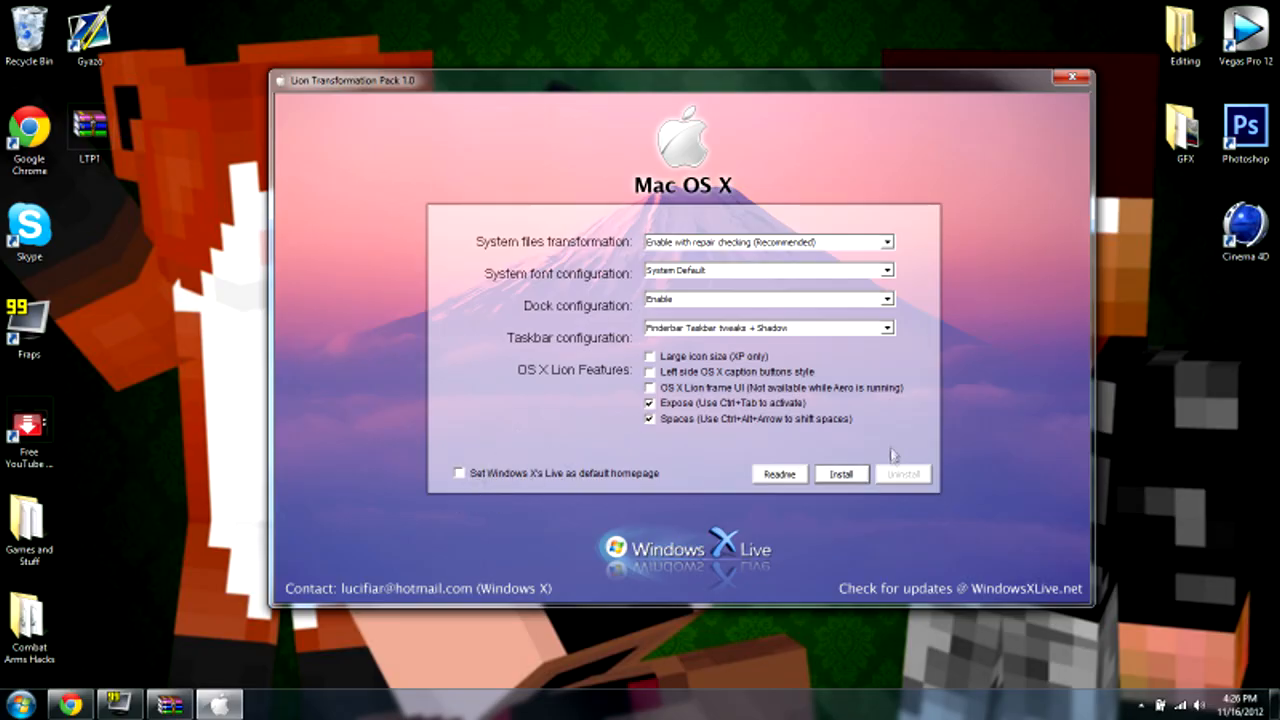
pyautogui.click(840, 472)
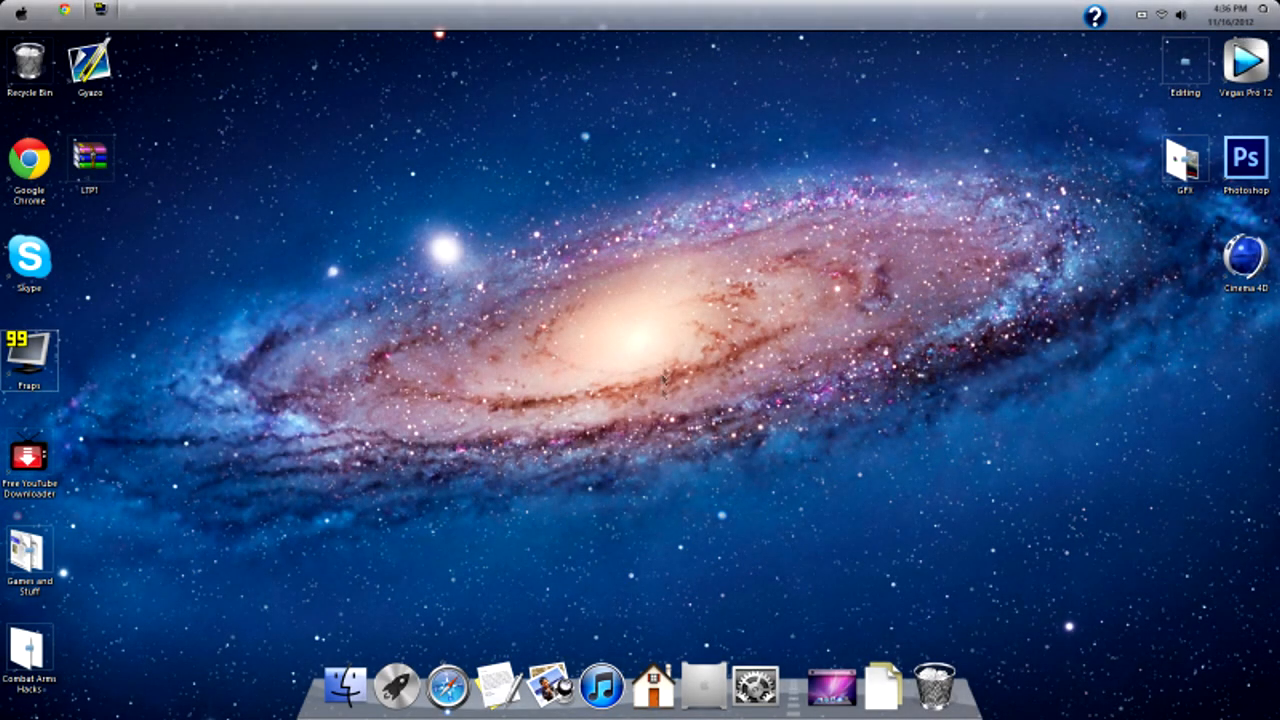
pyautogui.moveTo(368, 12)
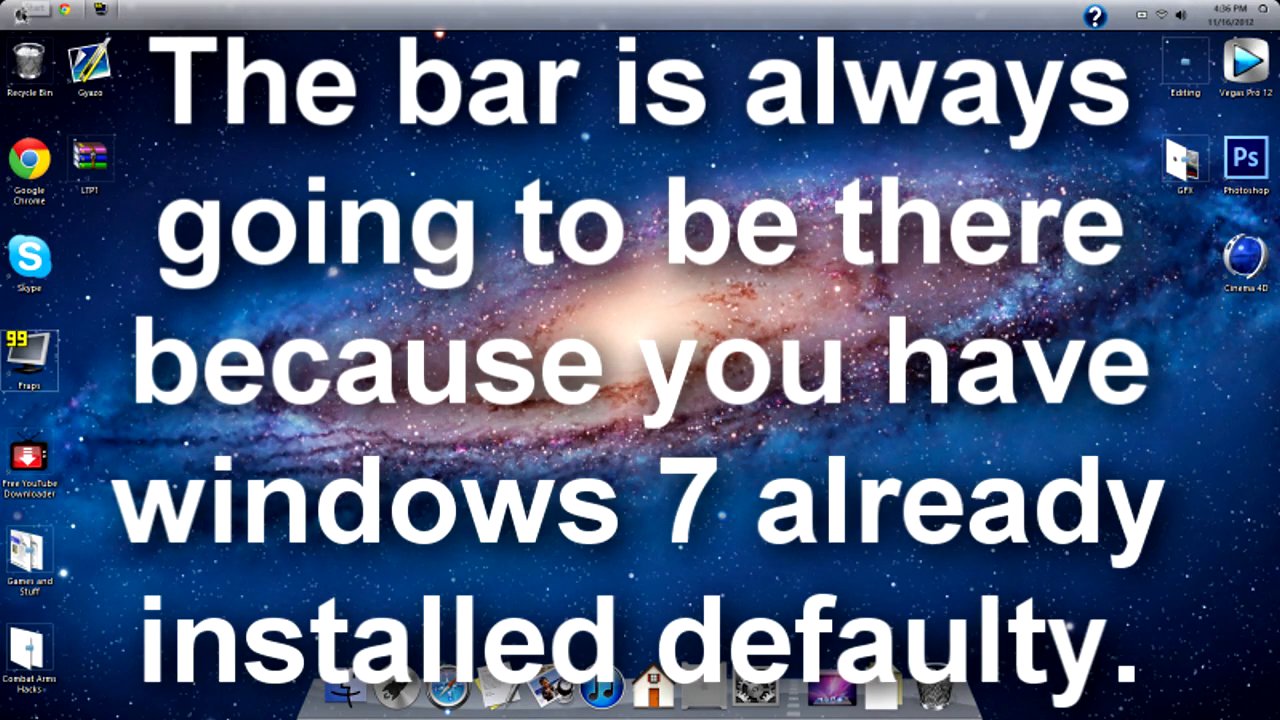
# - Bring up Control Panel from the Lion-styled desktop
pyautogui.click(28, 10)
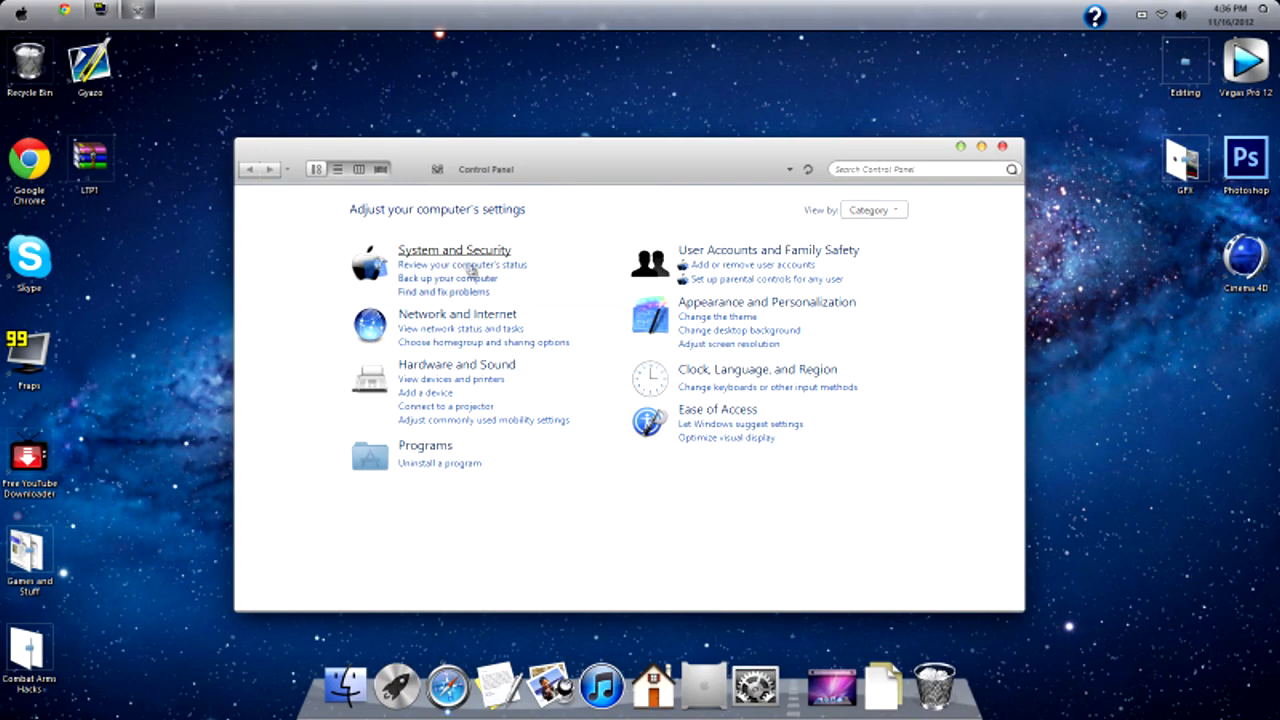
# - View System and Security and its installed updates list in Control Panel
pyautogui.click(454, 248)
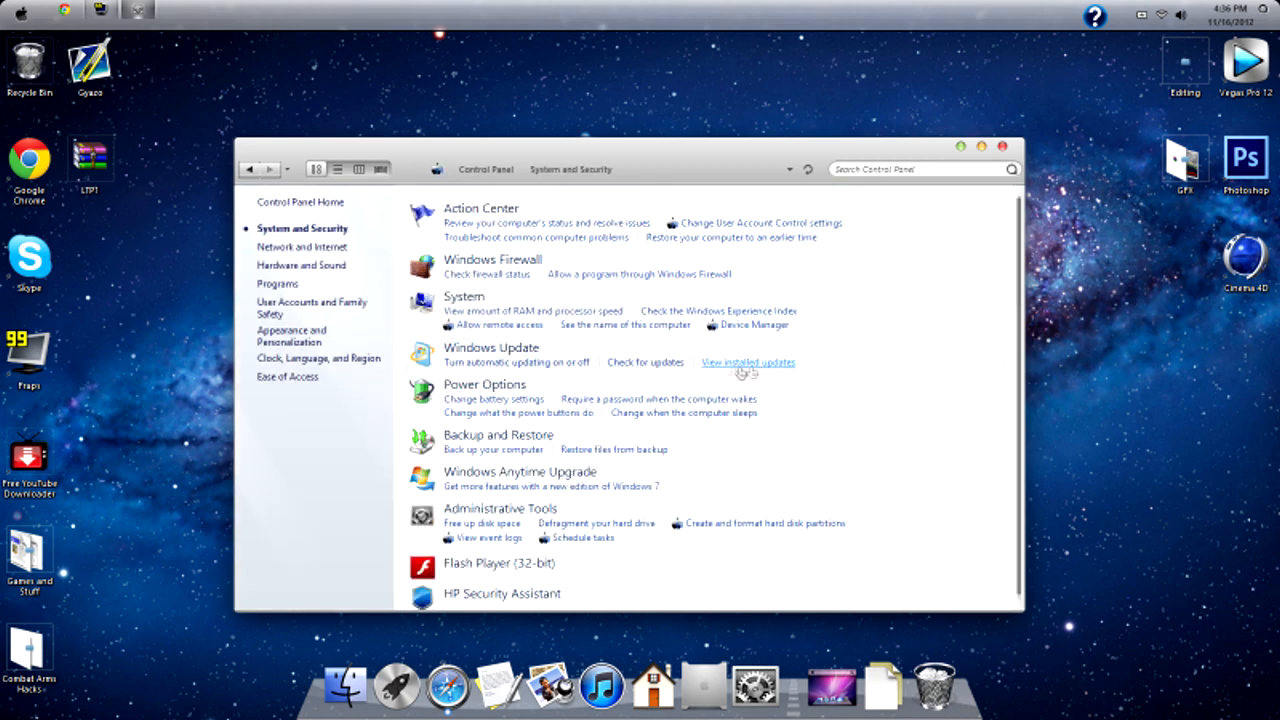
pyautogui.click(464, 296)
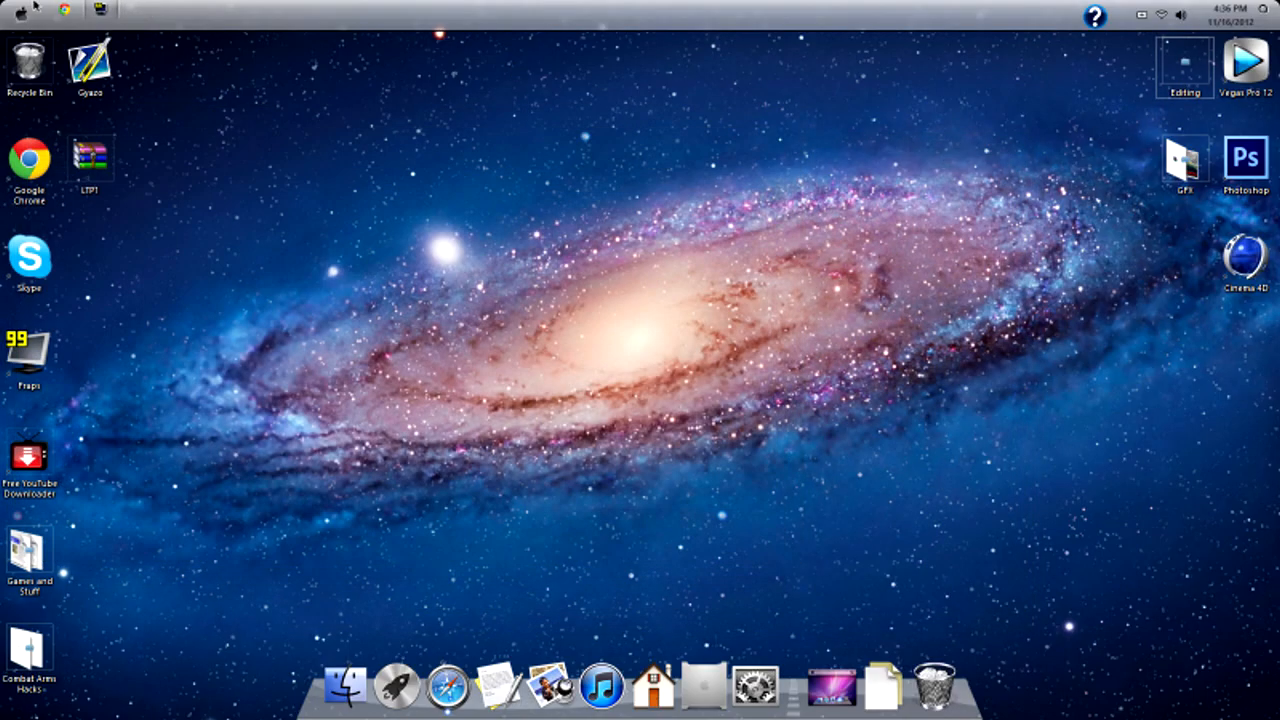
# - Empty the Recycle Bin from its desktop icon's context menu
pyautogui.rightClick(28, 64)
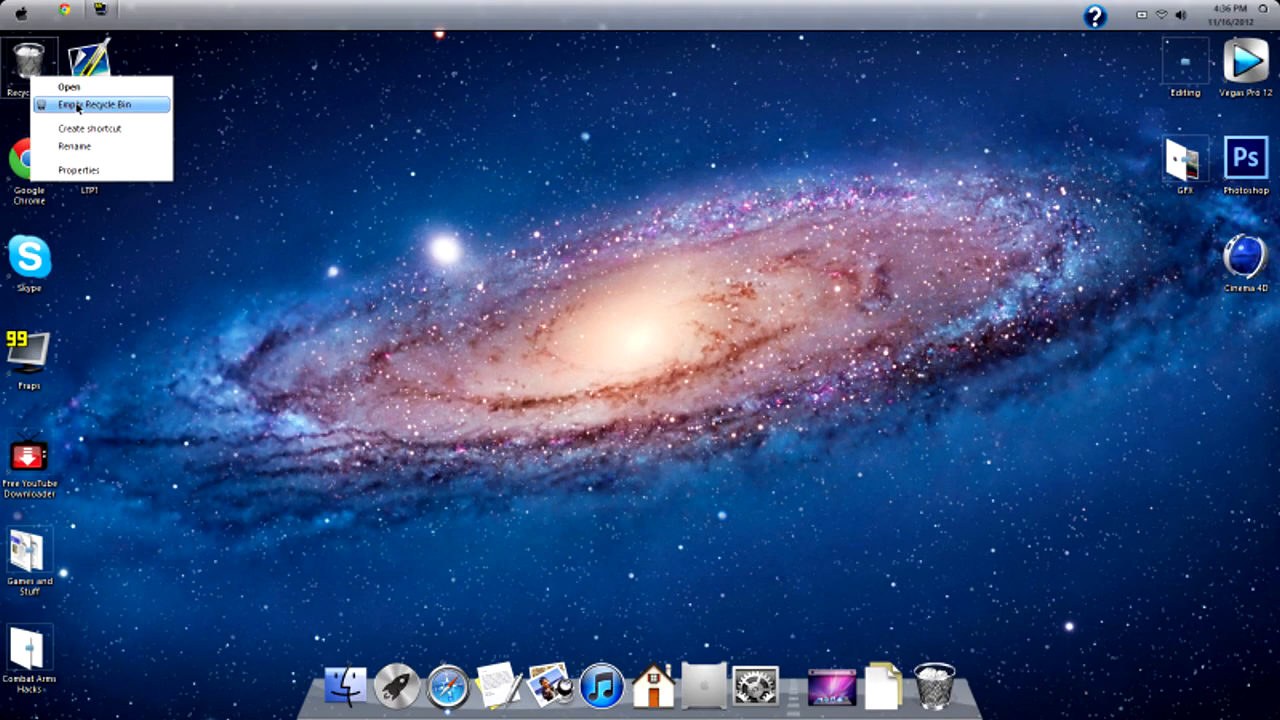
pyautogui.click(88, 104)
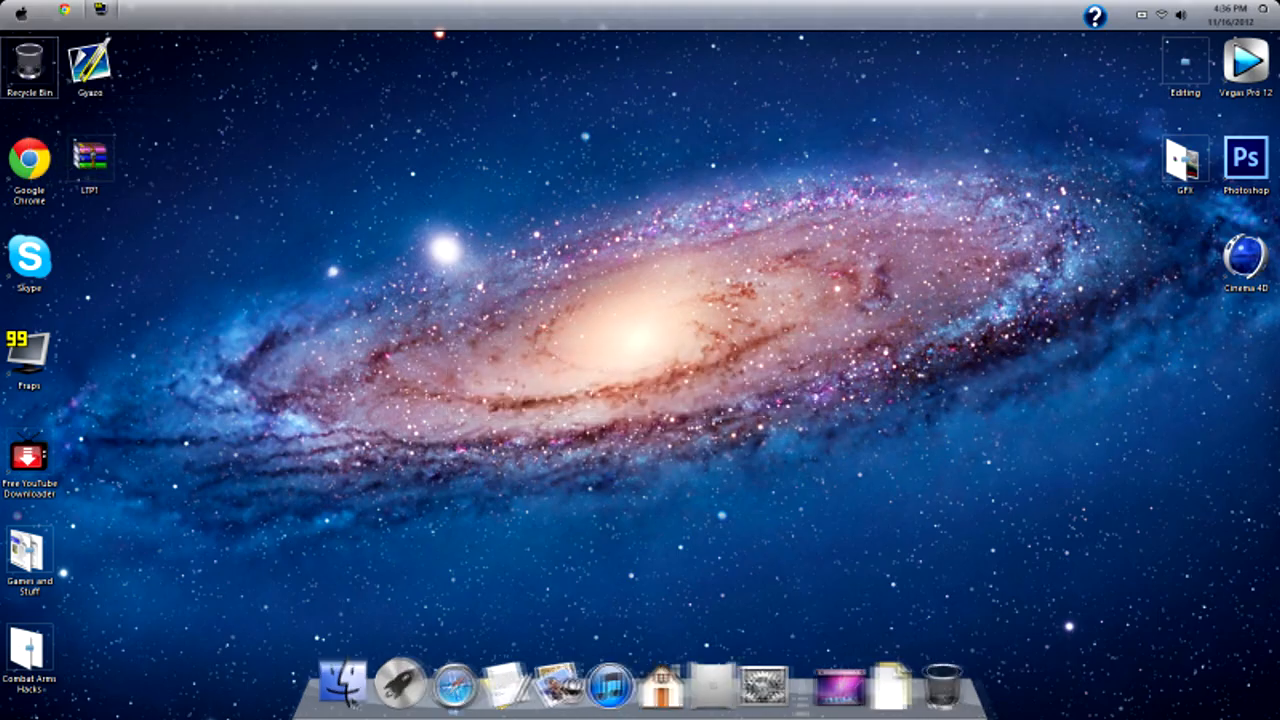
pyautogui.rightClick(340, 684)
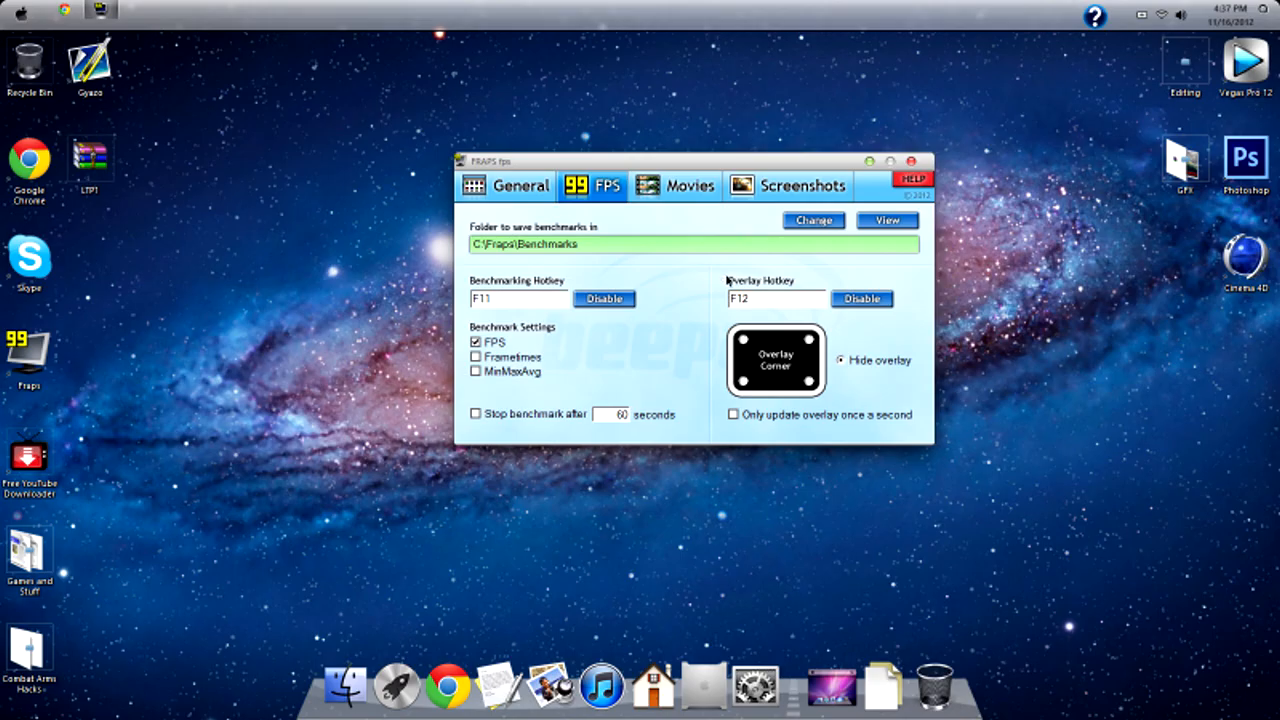
pyautogui.moveTo(744, 348)
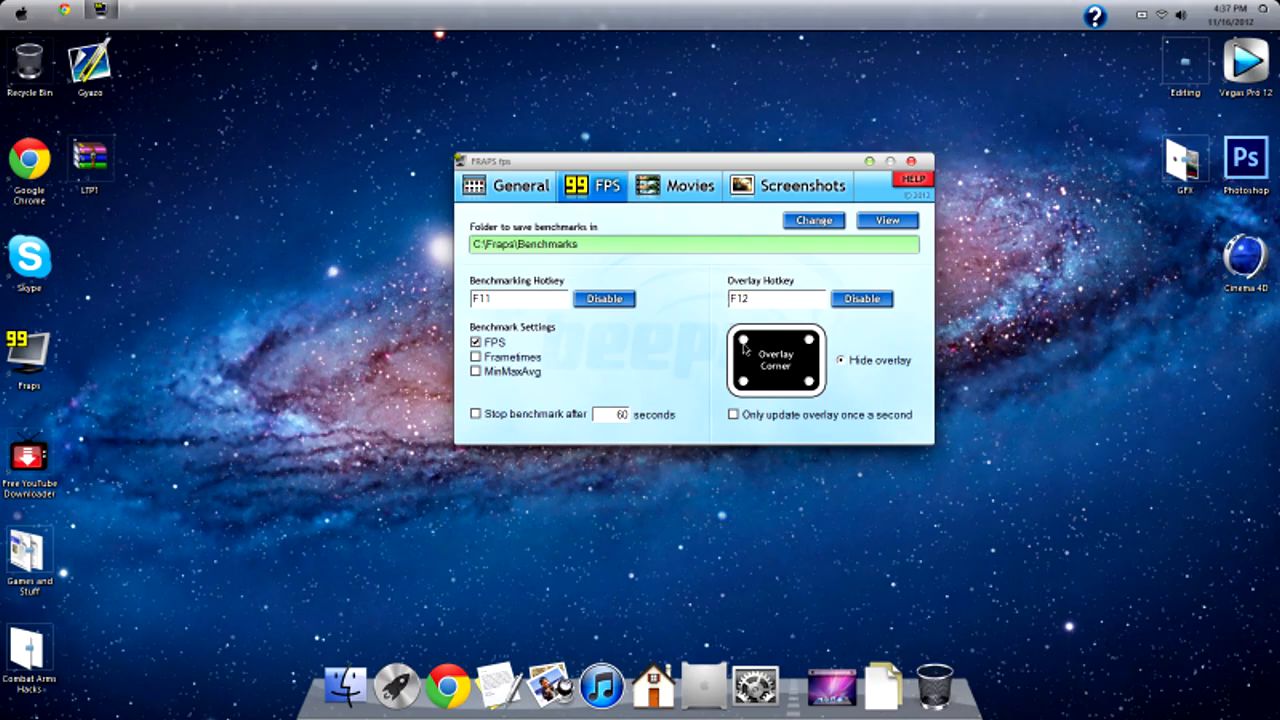